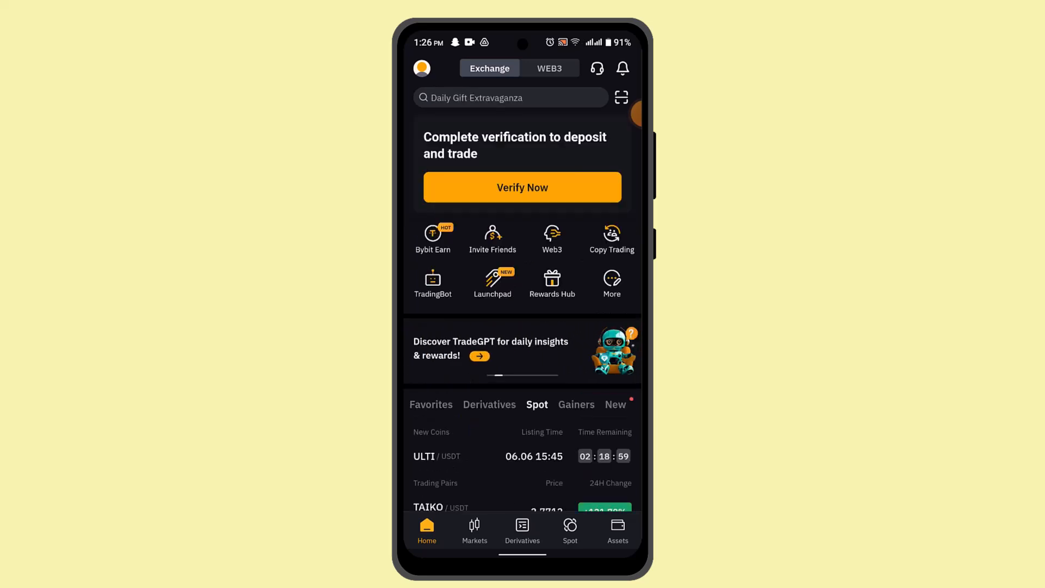
Scroll the home screen, then page the welcome guide through Risk Control to Spot Trading
scroll("down", 3)
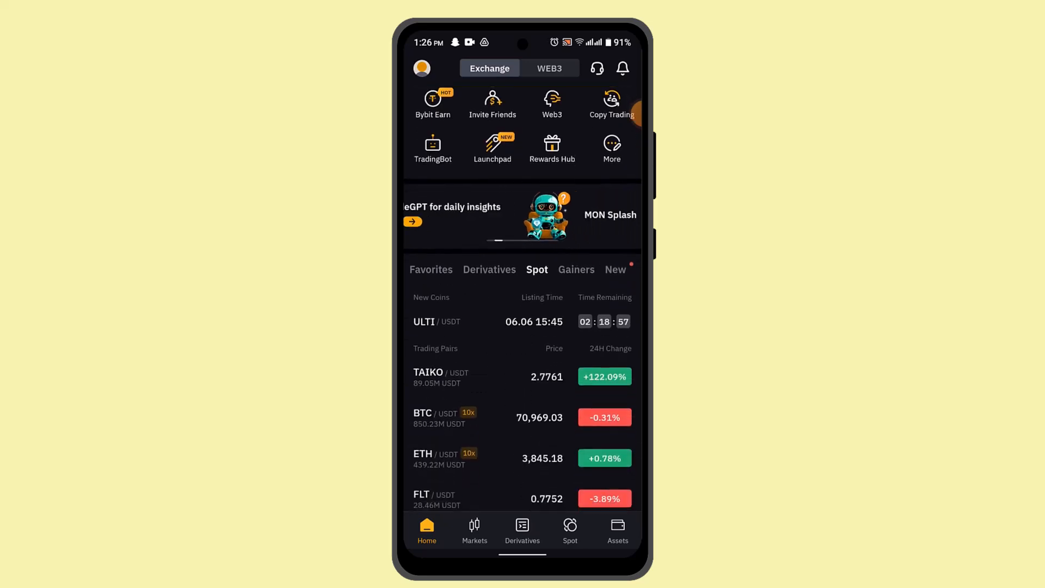
scroll("down", 3)
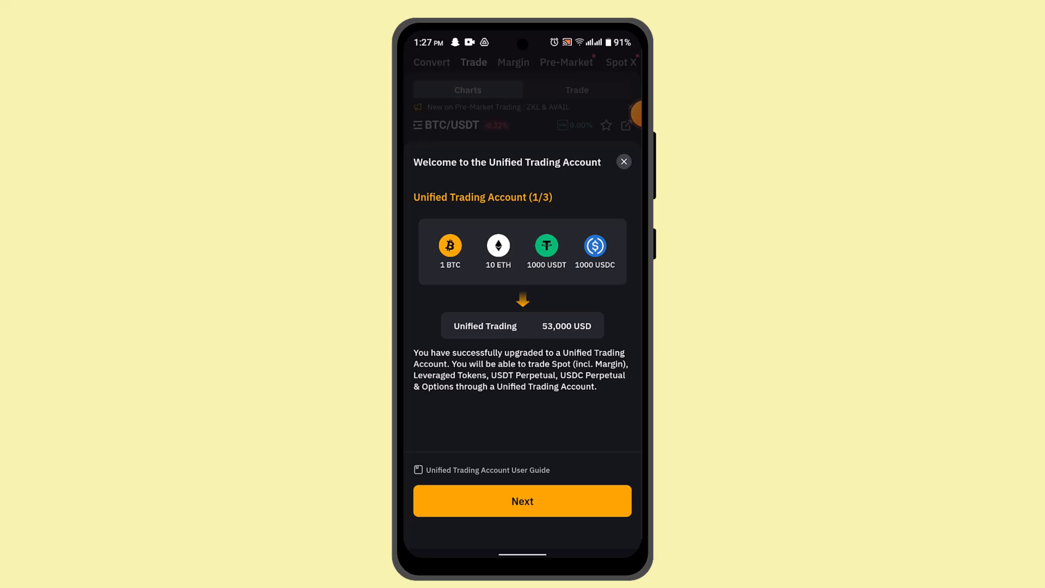
left_click(522, 501)
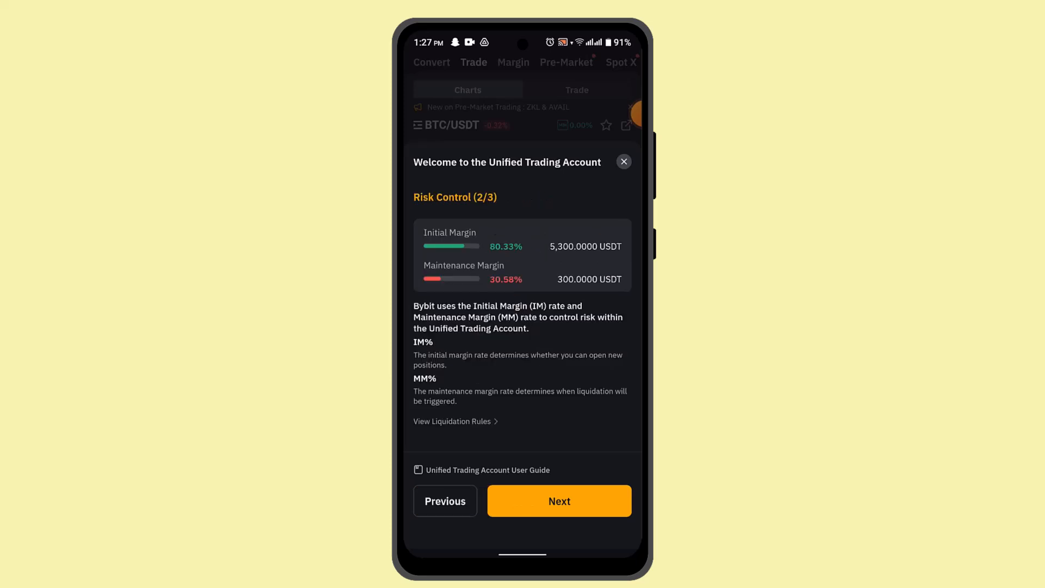
left_click(558, 500)
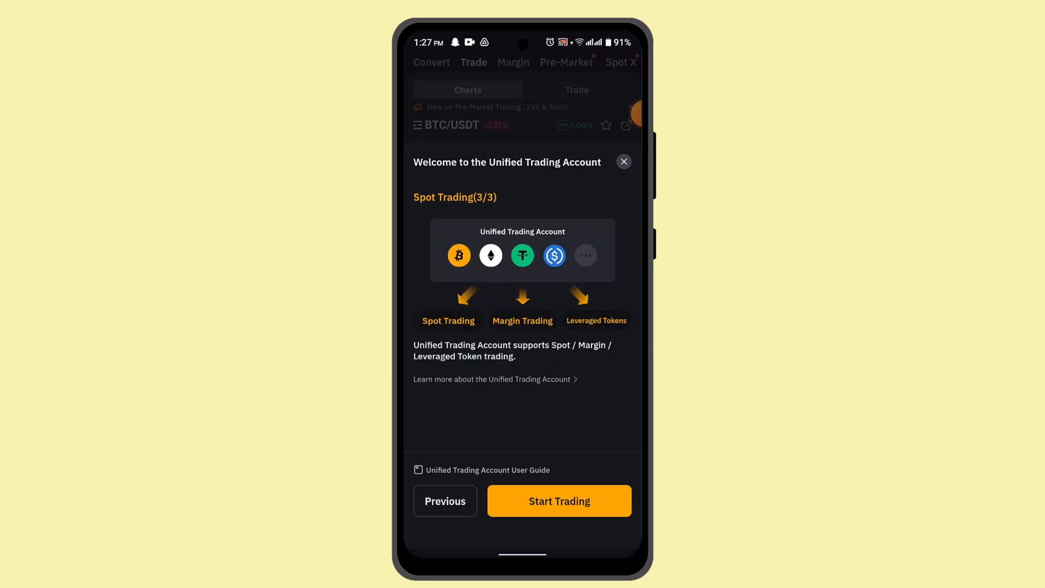